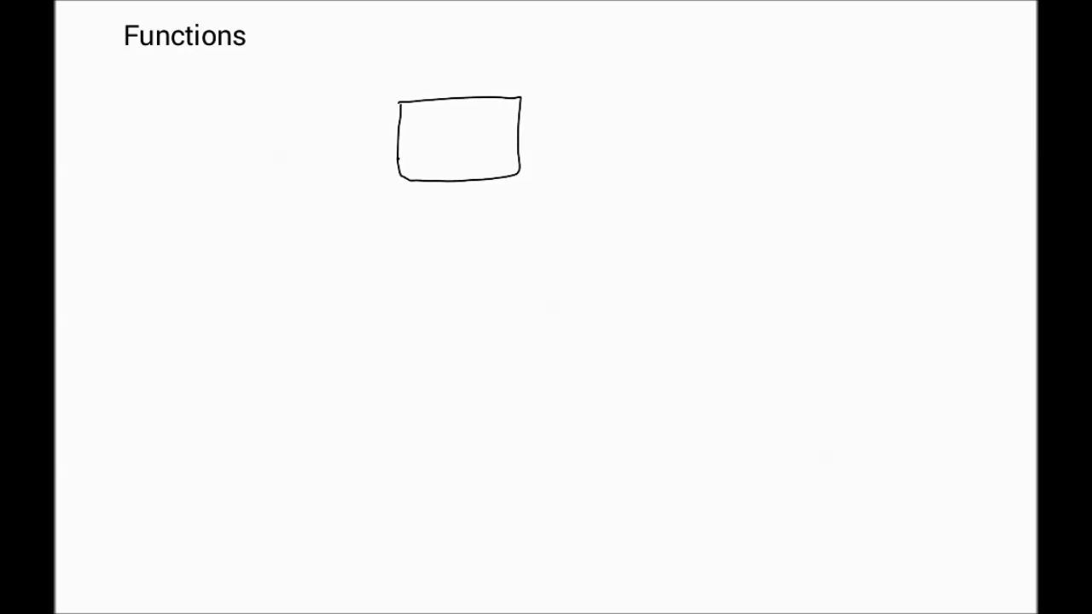
Step: Handwrite 'Input' to the left of the box with an arrow pointing into it
left_click_drag(294, 147, 396, 147)
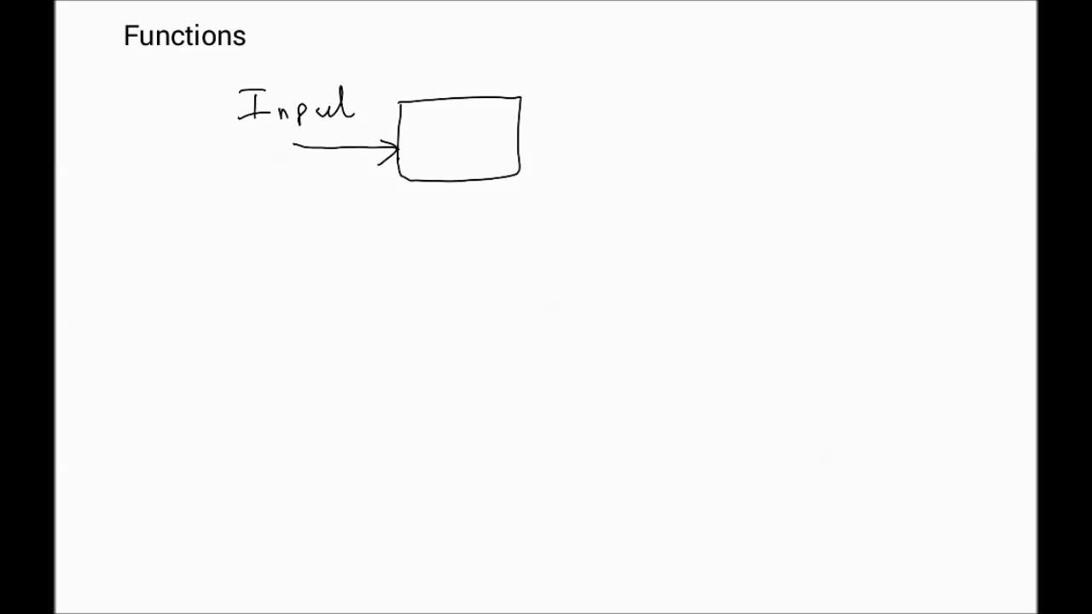
Step: Draw an arrow out of the box's right side and label it 'Output'
left_click_drag(517, 134, 611, 135)
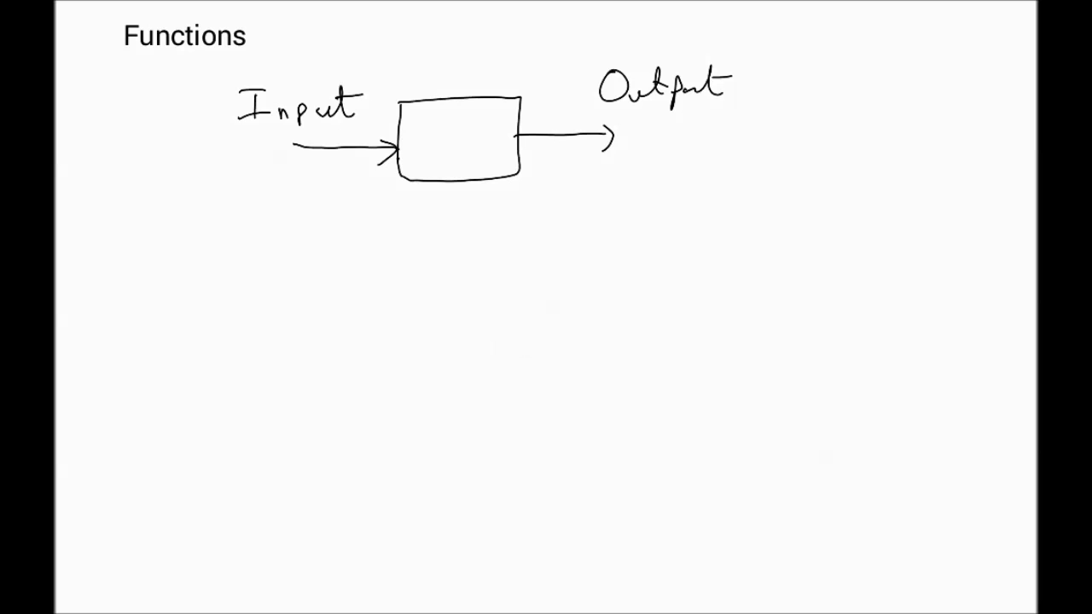
Step: Sketch a second rectangle to the right of the Output arrow
left_click_drag(700, 158, 832, 101)
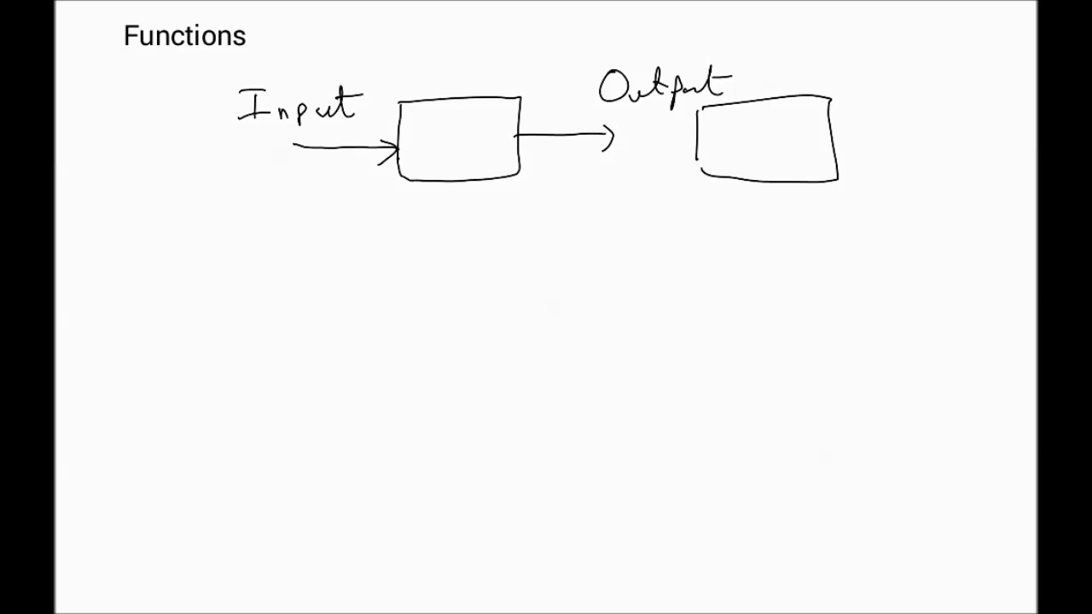
left_click_drag(841, 136, 935, 128)
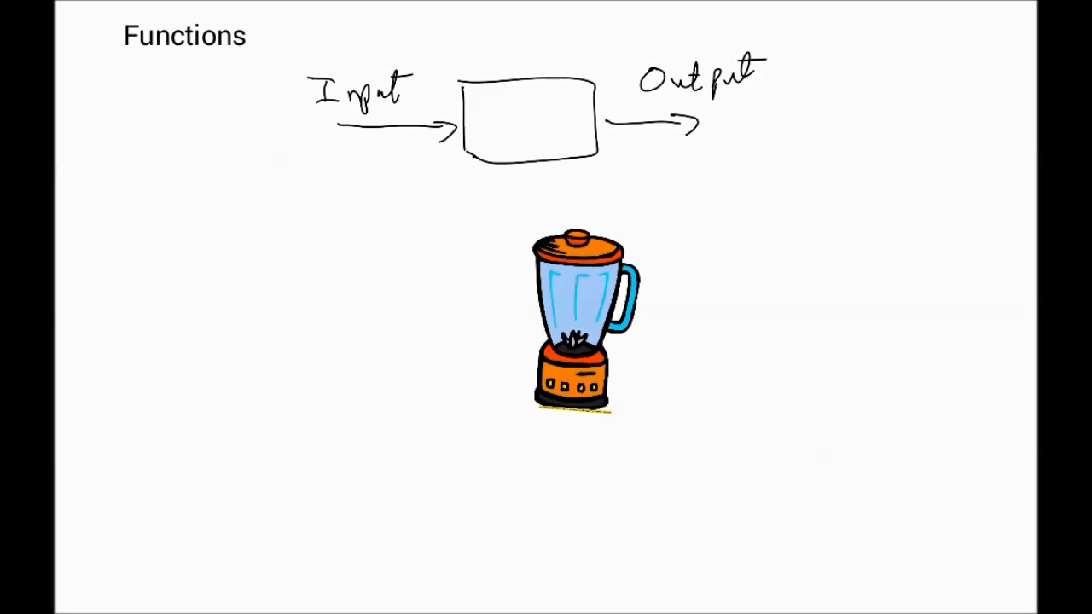
Step: Draw a horizontal arrow into the blender jug and an outgoing arrow from its right side
left_click_drag(324, 326, 529, 326)
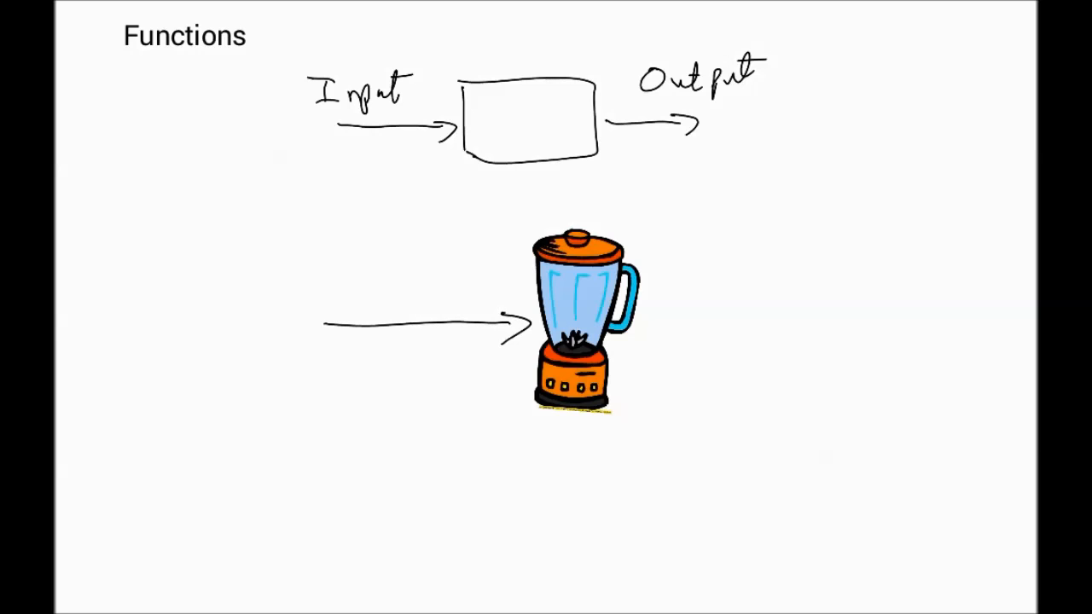
left_click_drag(648, 329, 811, 311)
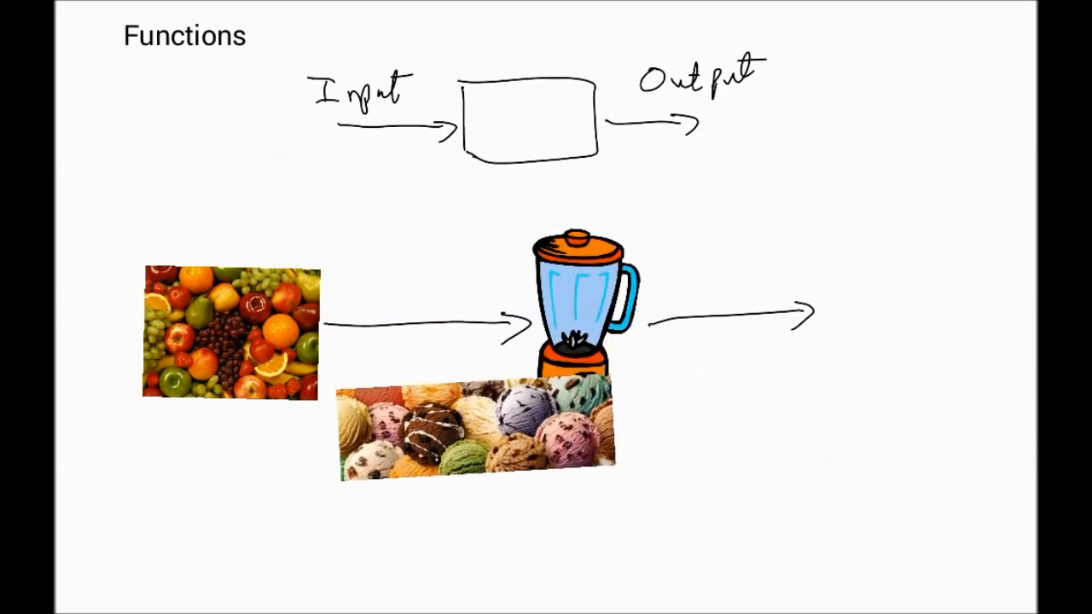
Step: Move the ice cream picture beneath the fruit picture and shrink it clear of the blender
left_click_drag(476, 431, 265, 461)
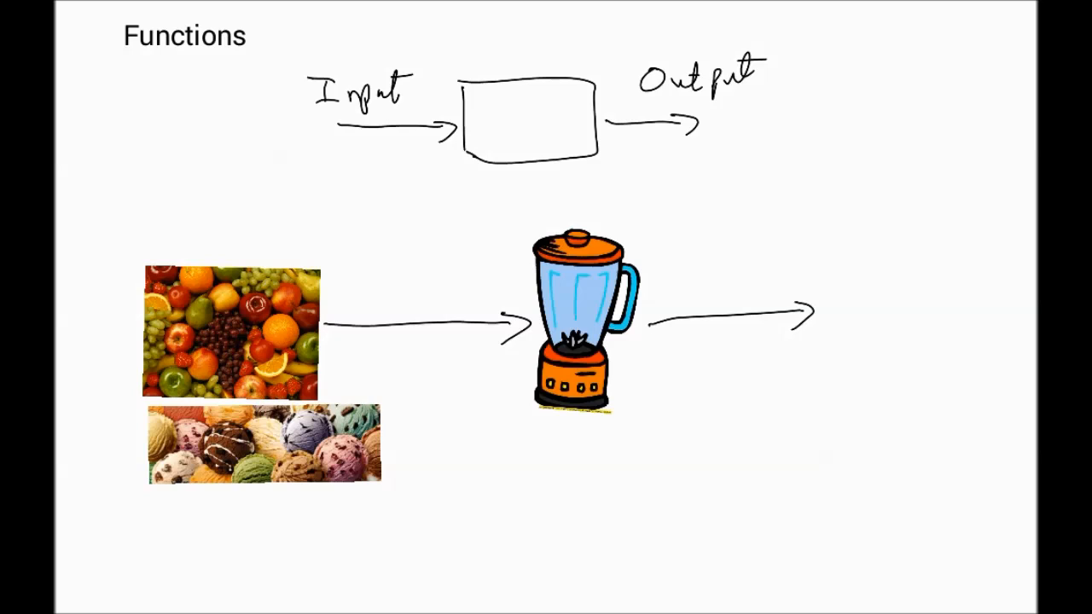
left_click_drag(409, 448, 508, 346)
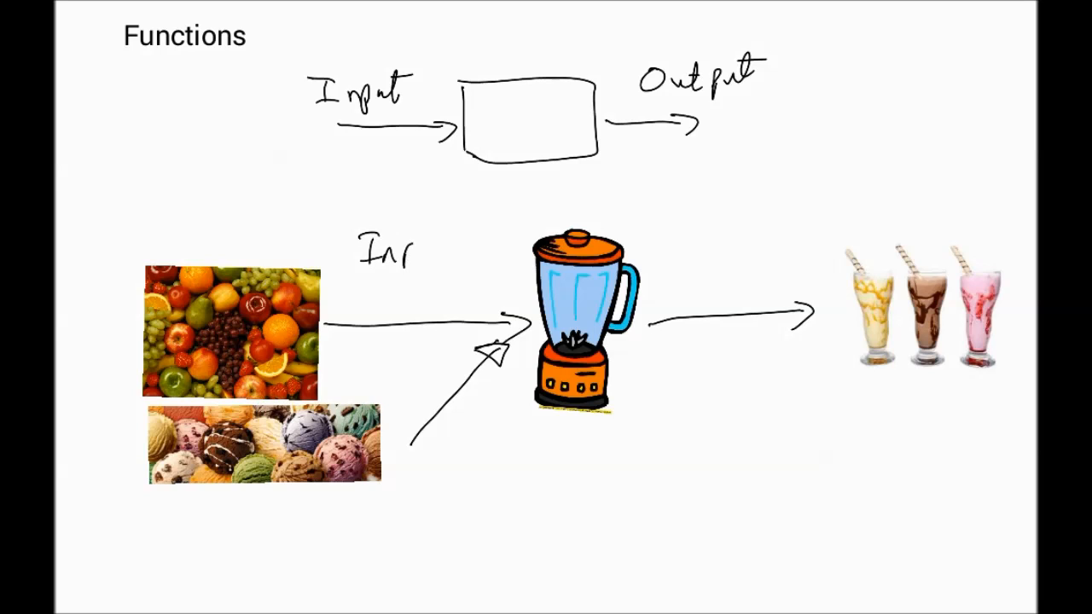
Step: Handwrite 'Input' above the arrow into the blender and 'Output' by the milkshakes
type("Input")
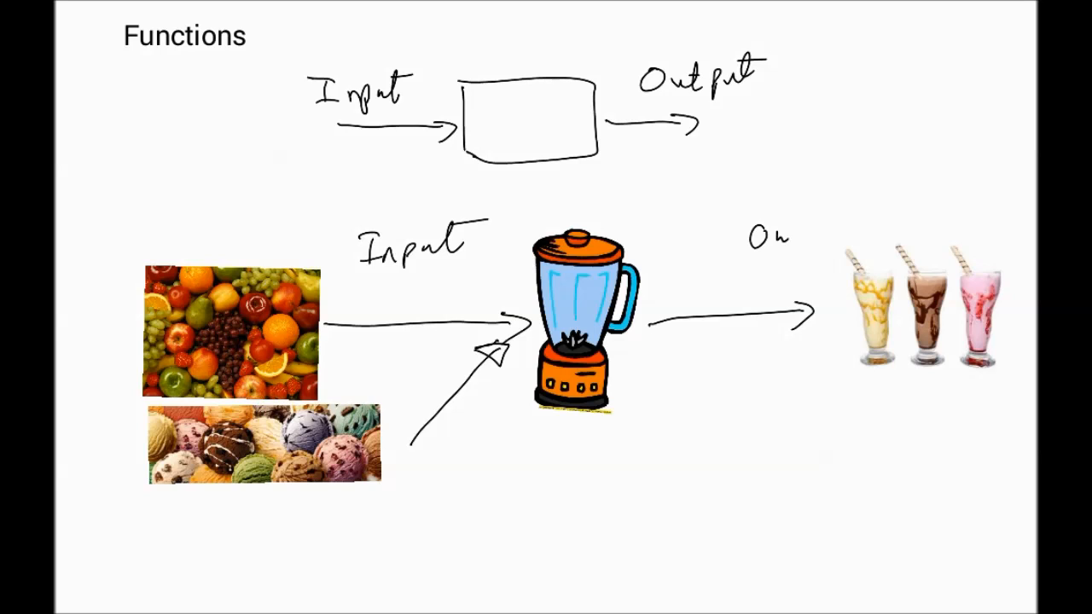
type("Output")
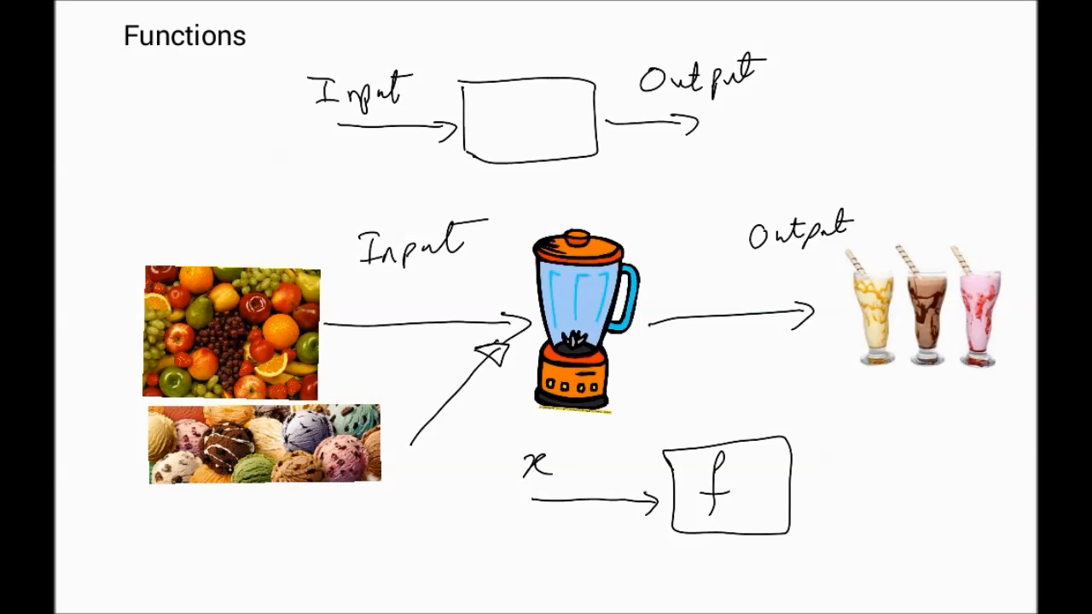
Step: Draw the outgoing arrow from the right side of the f box
left_click_drag(798, 490, 888, 486)
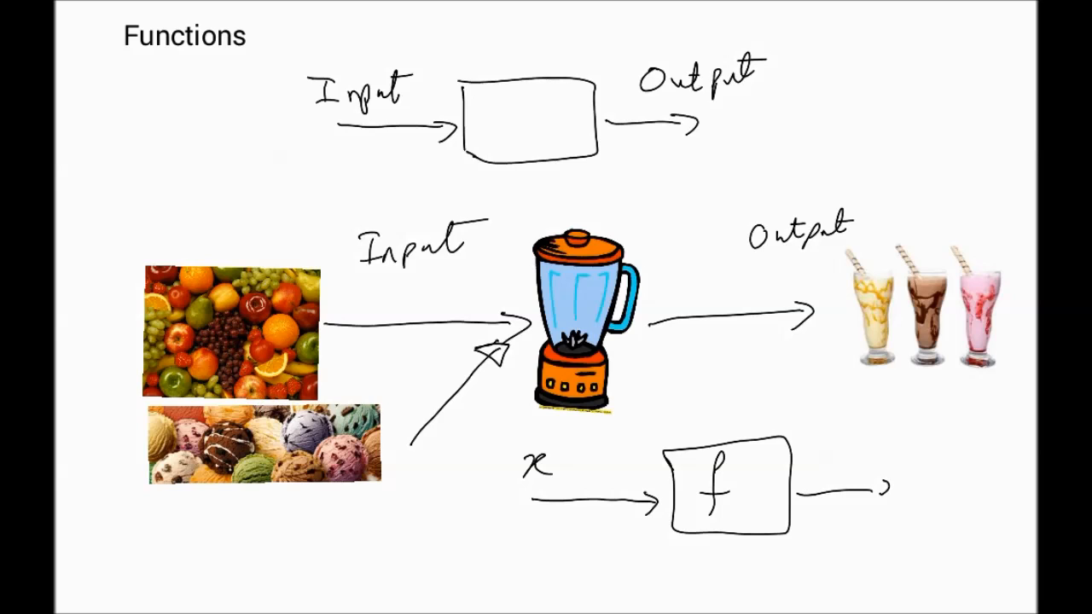